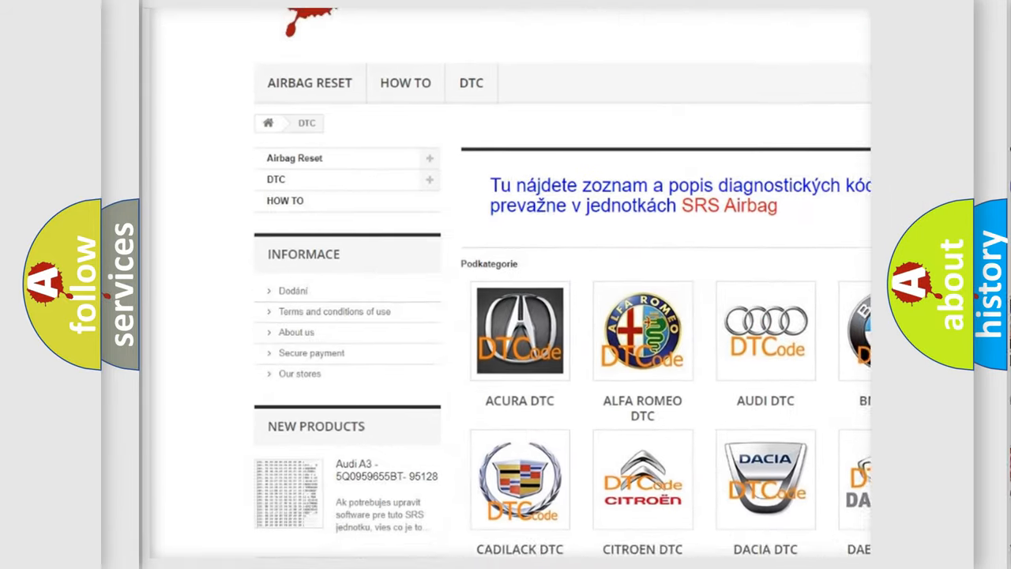
scroll("down", 3)
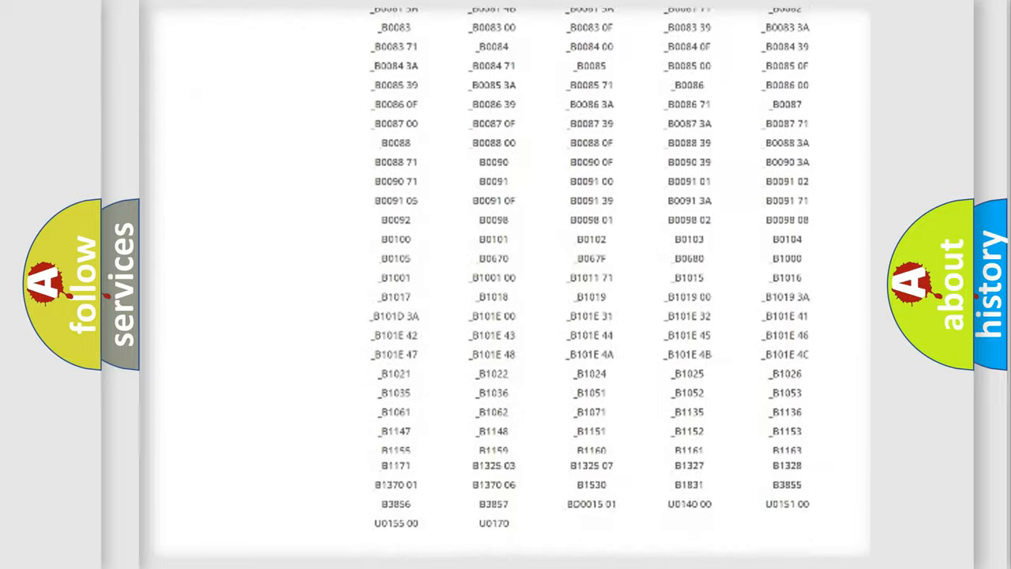
scroll("up", 3)
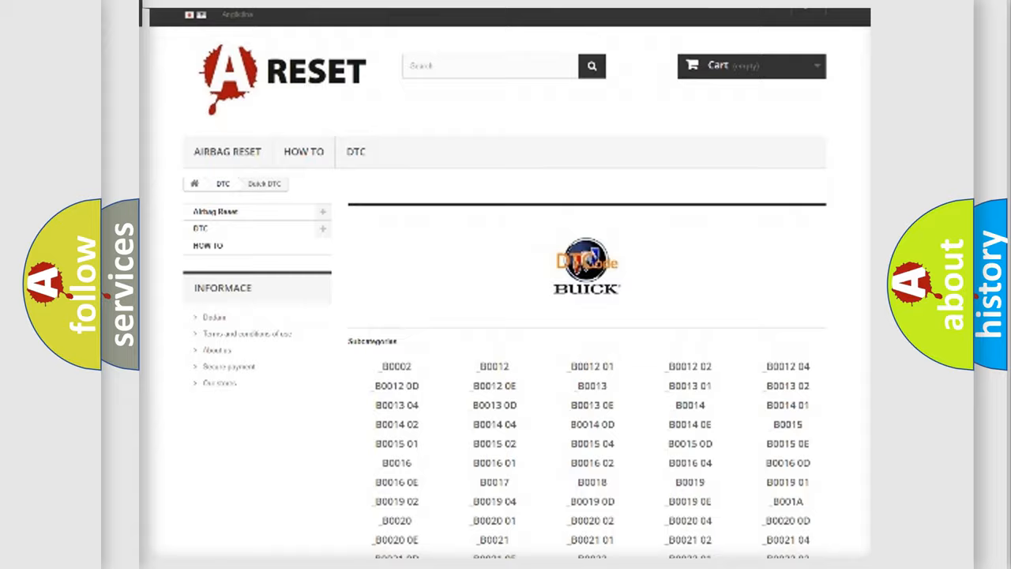
scroll("up", 3)
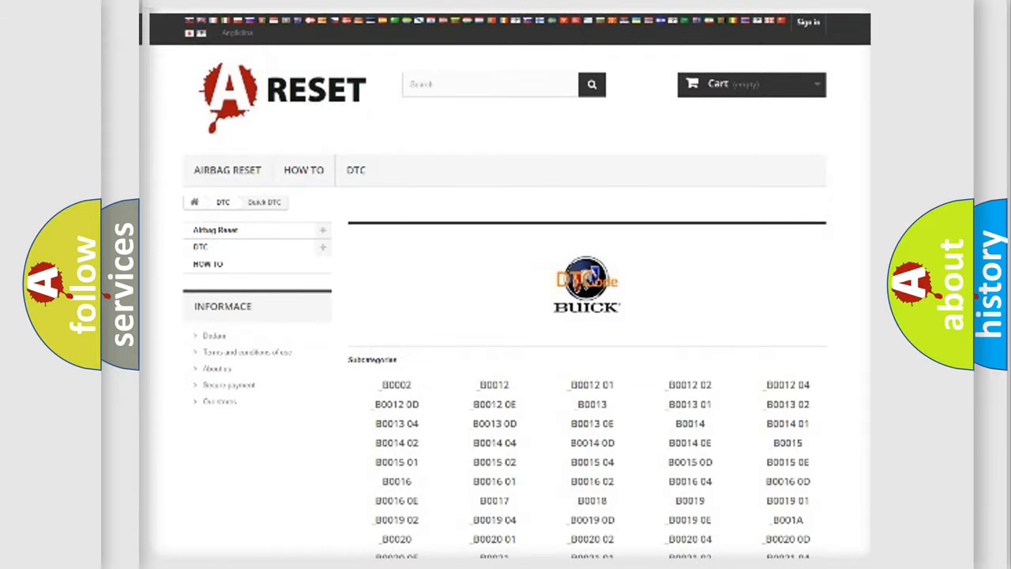